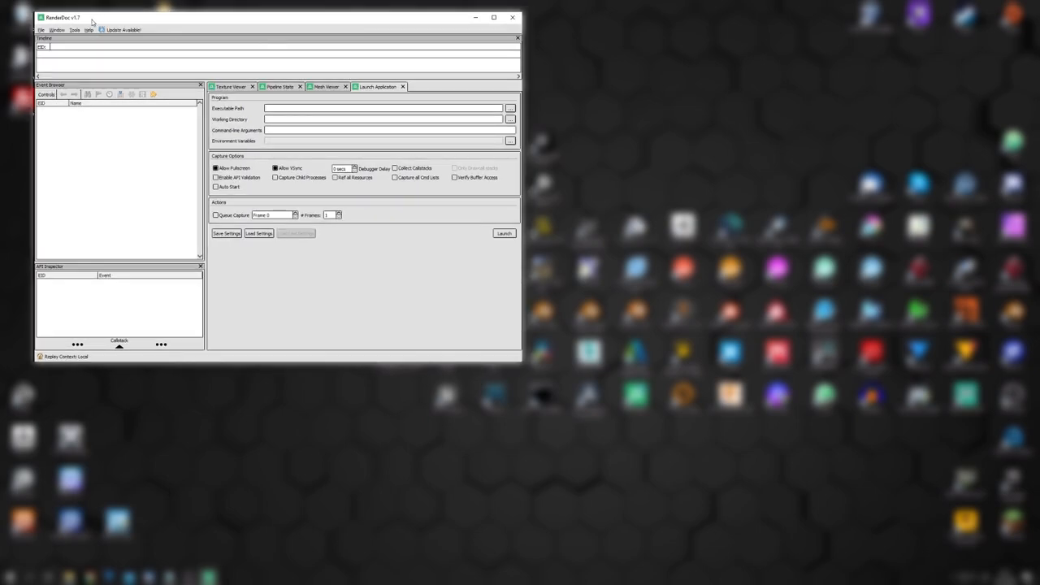
Launch Chrome from RenderDoc with its frame-capture overlay attached.
left_click(503, 233)
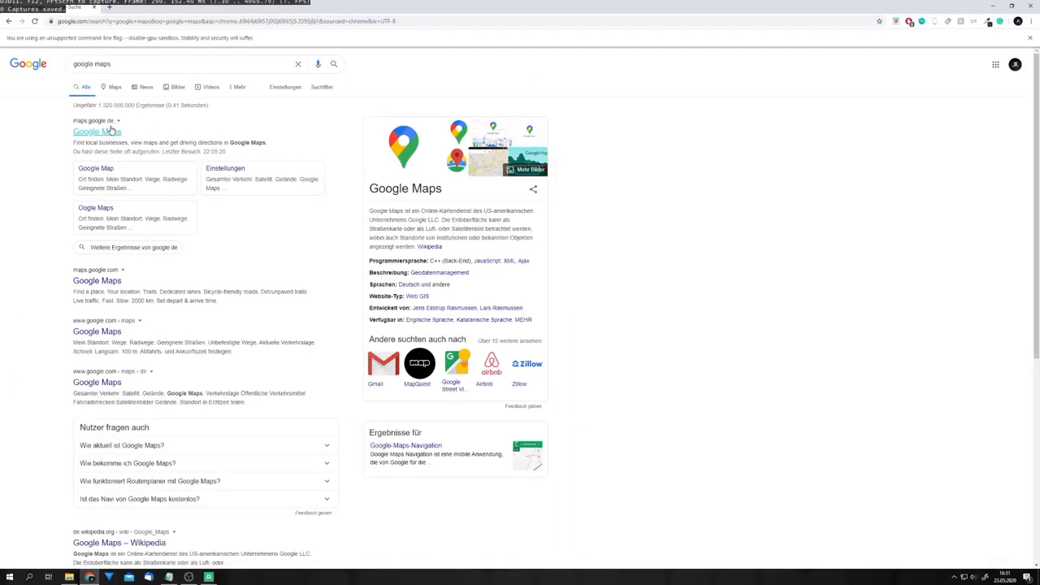
Search Google Maps for matterhorn, zoom onto the peak in 3D satellite, and capture a frame.
left_click(96, 131)
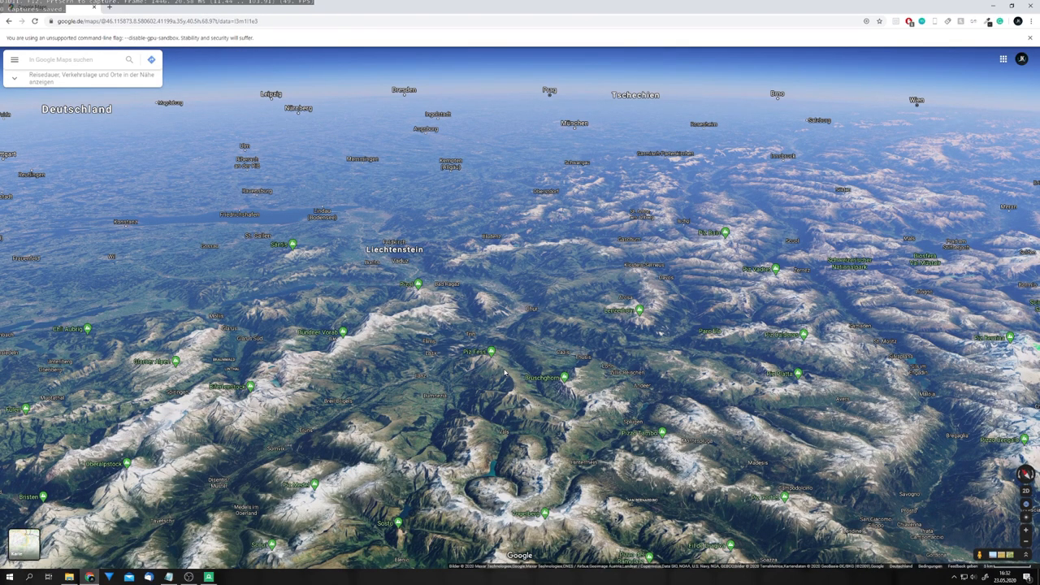
mouse_move(390, 333)
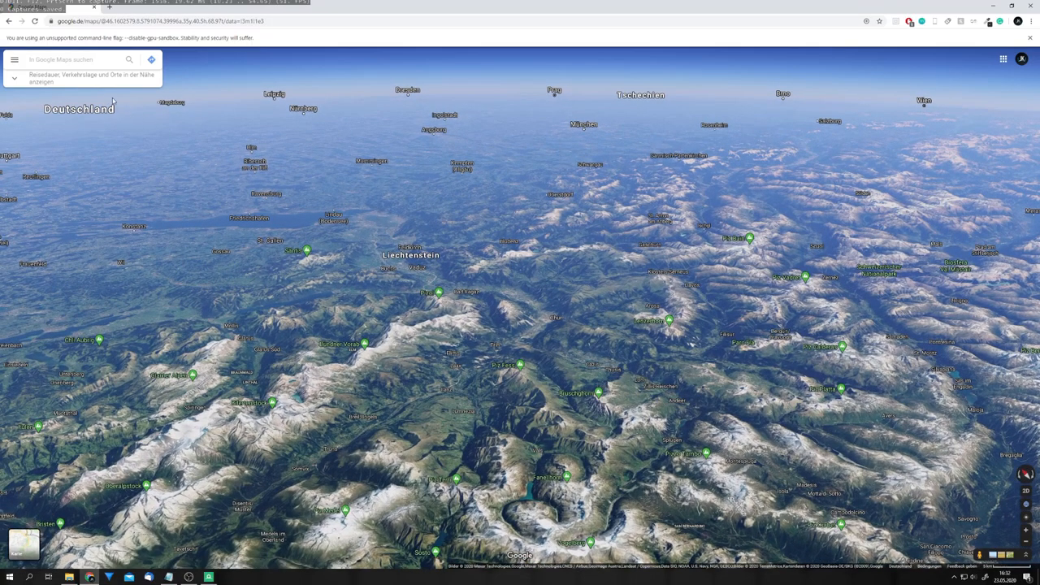
type("matterhorn")
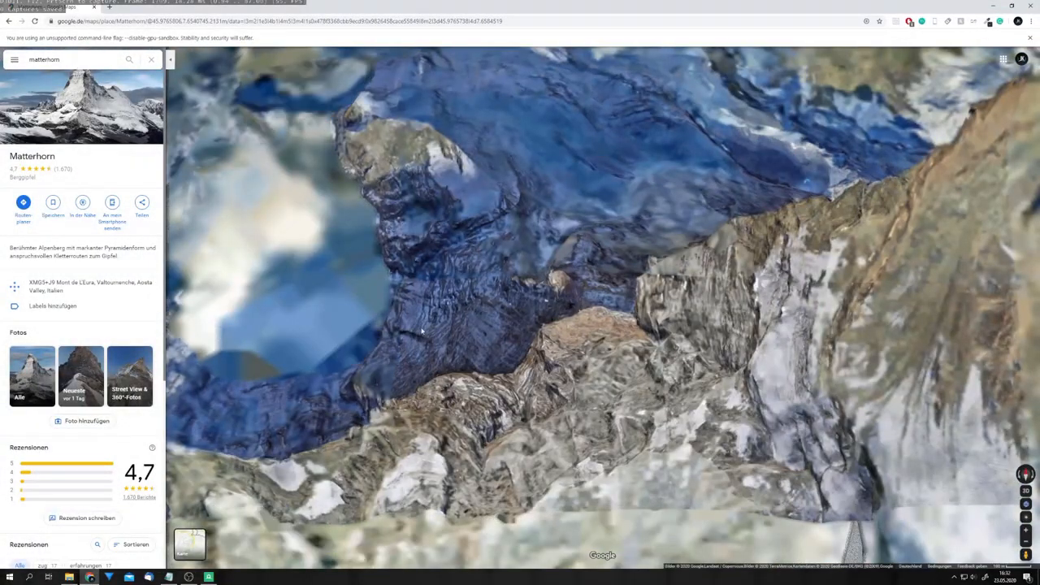
scroll("down", 3)
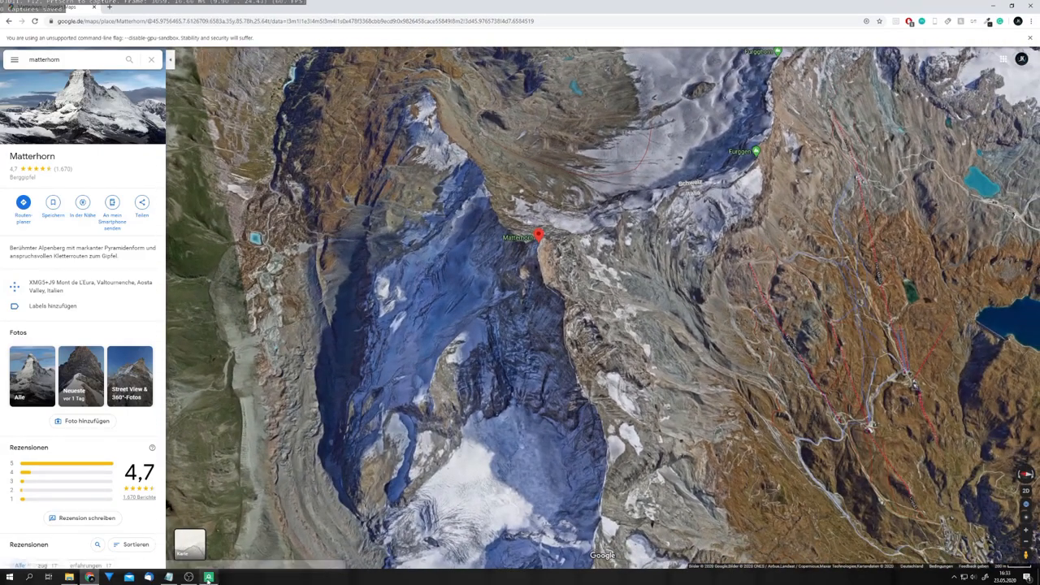
left_click(208, 577)
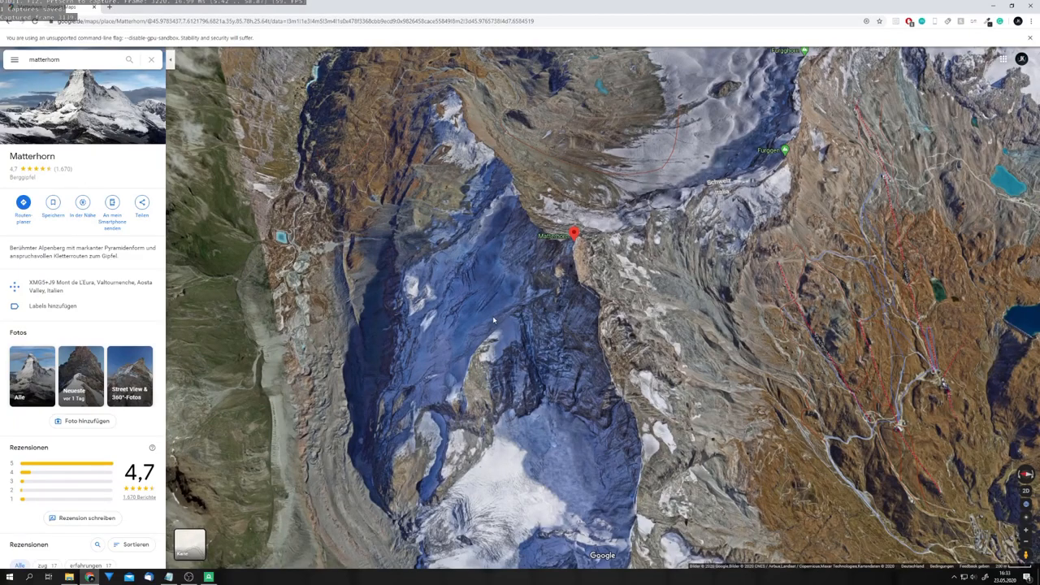
Save the collected Chrome frame capture from RenderDoc's Captures collected list.
left_click(209, 577)
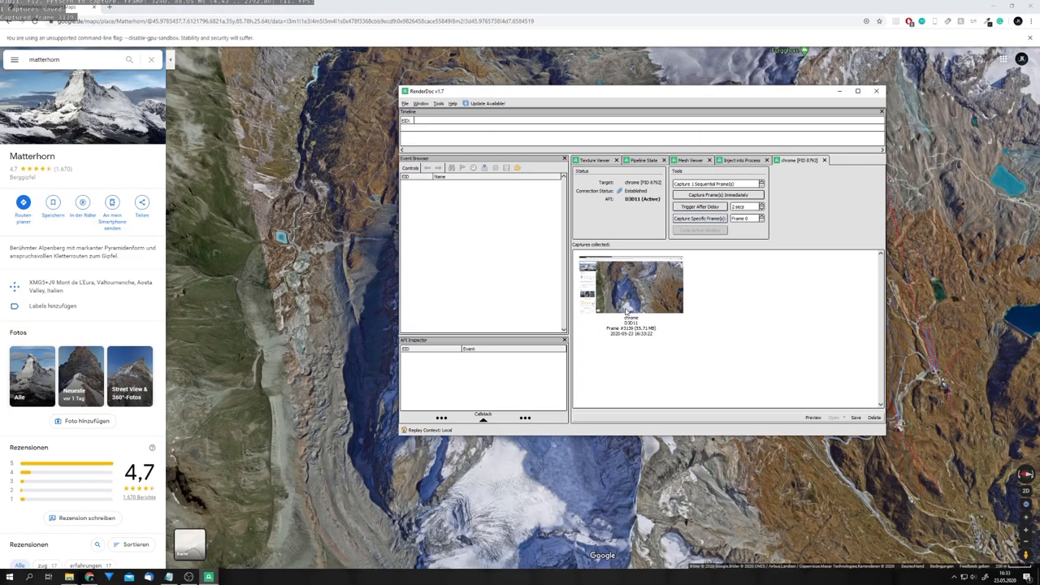
mouse_move(619, 277)
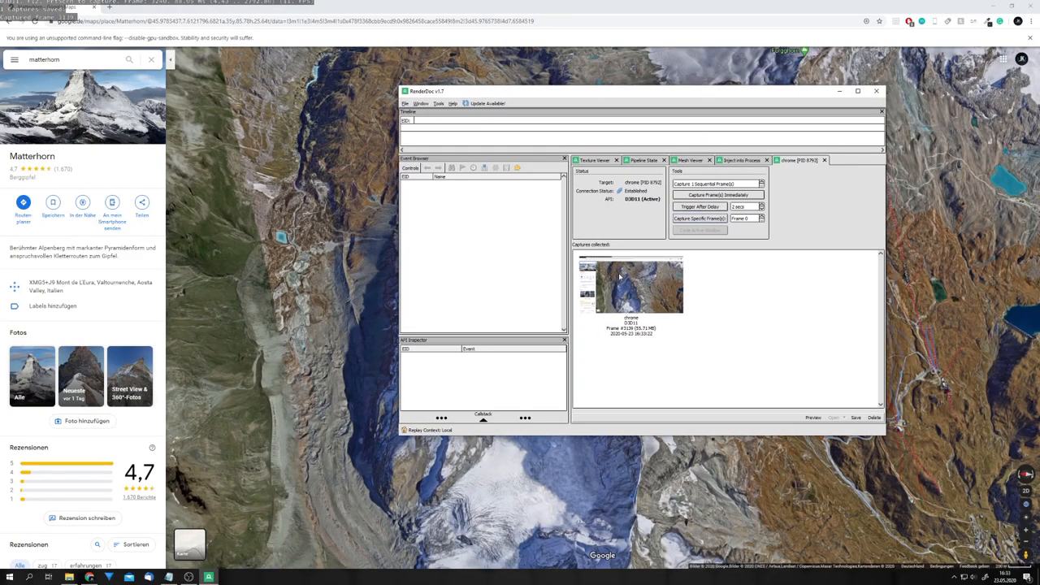
right_click(631, 284)
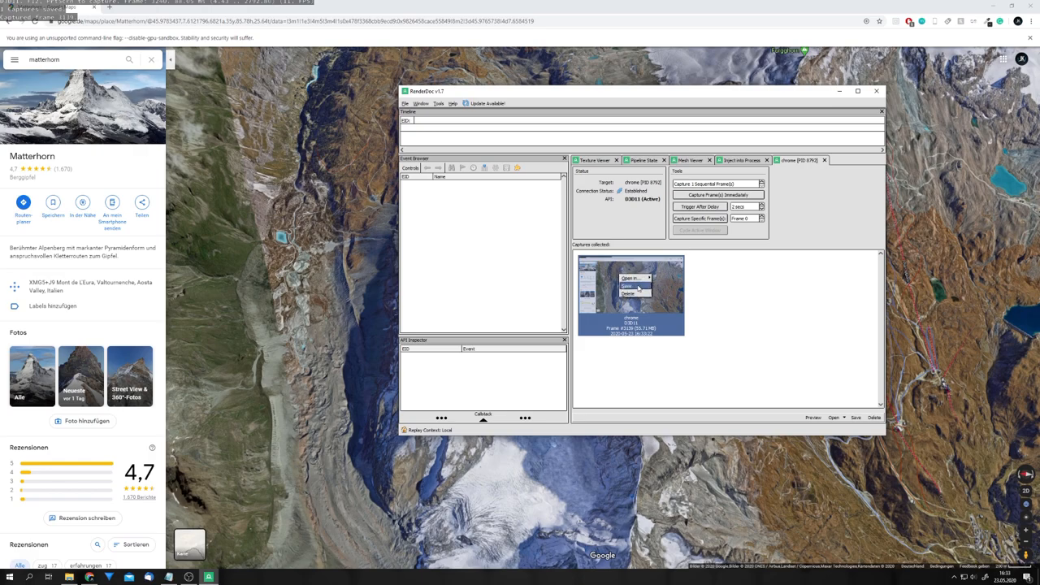
left_click(627, 286)
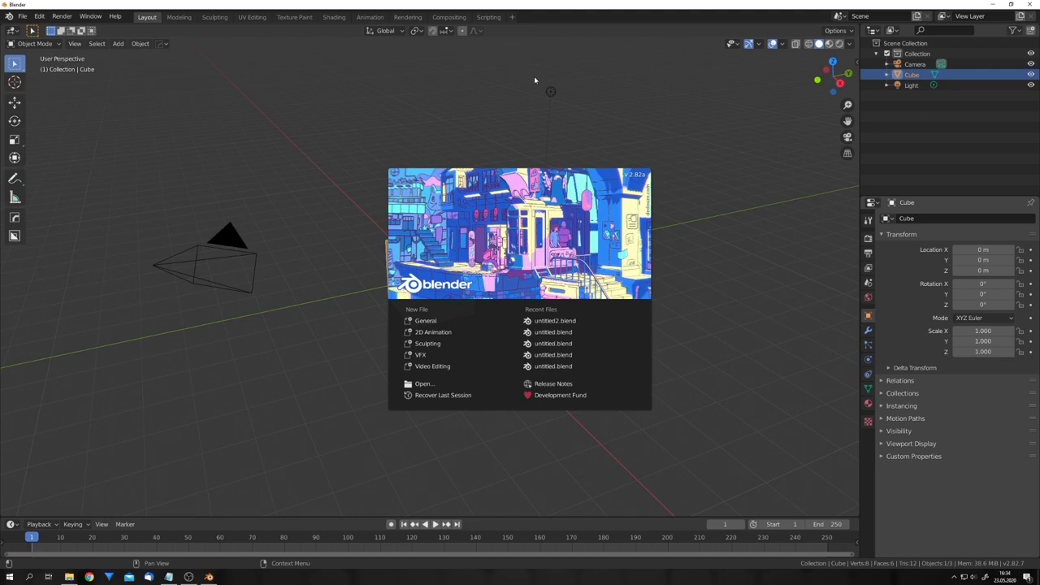
mouse_move(454, 95)
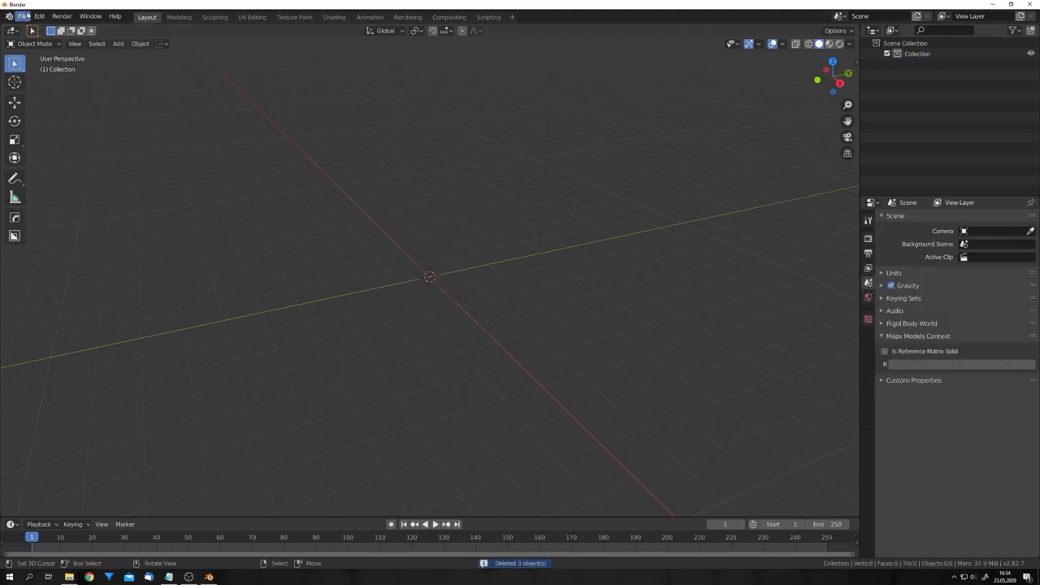
Import the saved capture through File > Import > Google Maps Capture (.rdc).
left_click(23, 16)
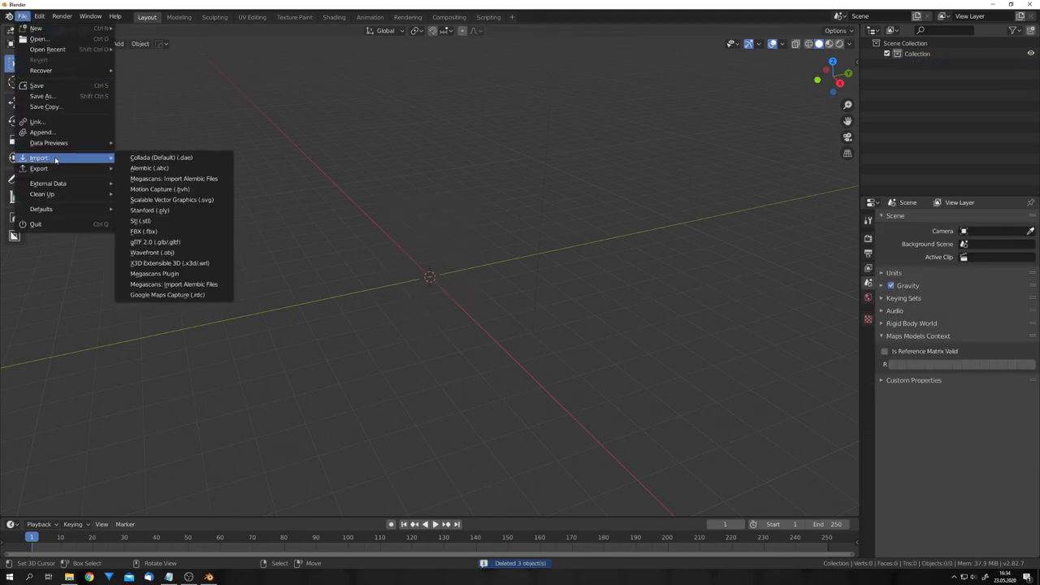
mouse_move(167, 294)
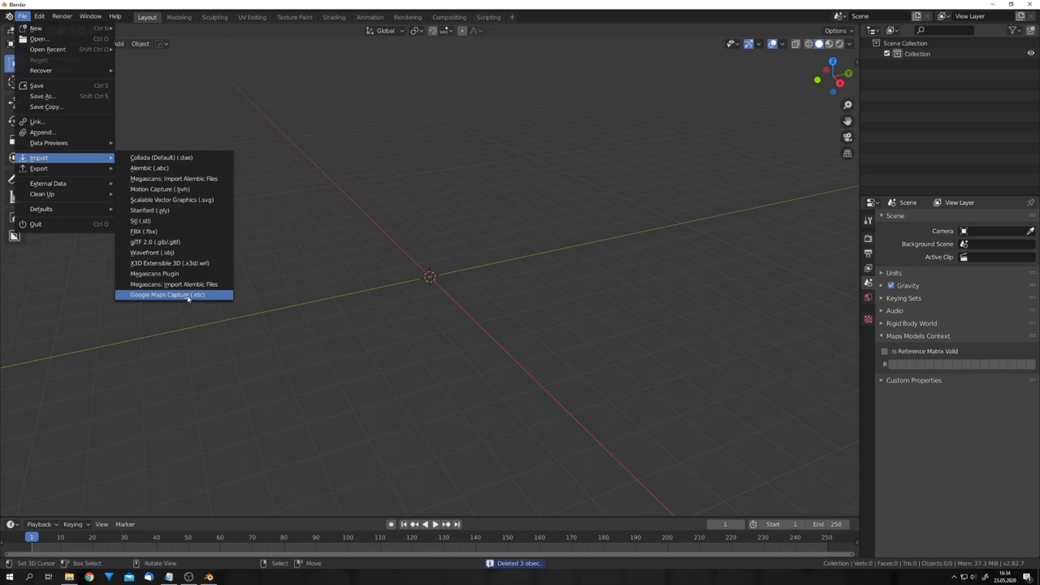
mouse_move(203, 294)
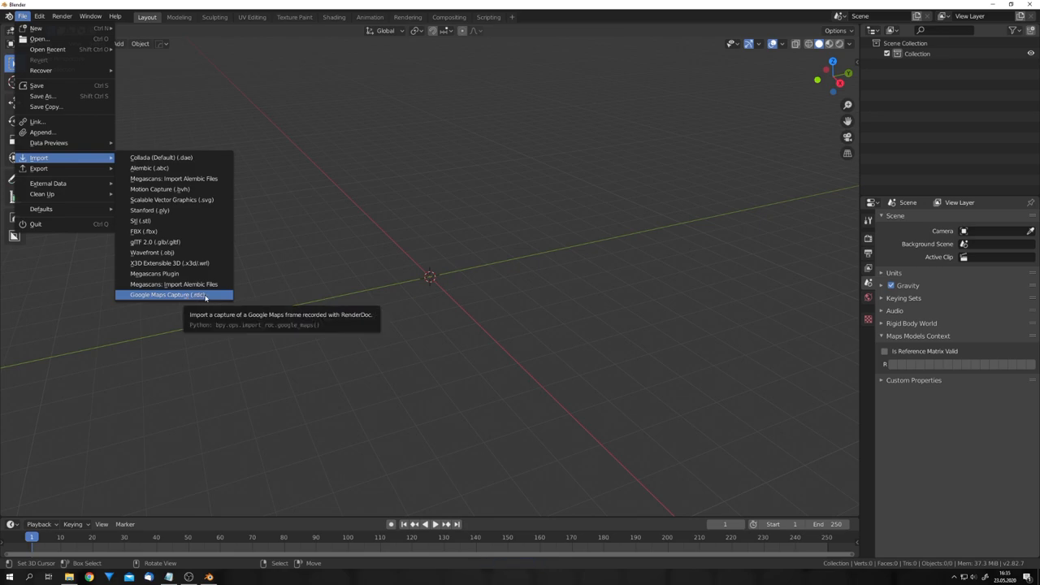
left_click(167, 294)
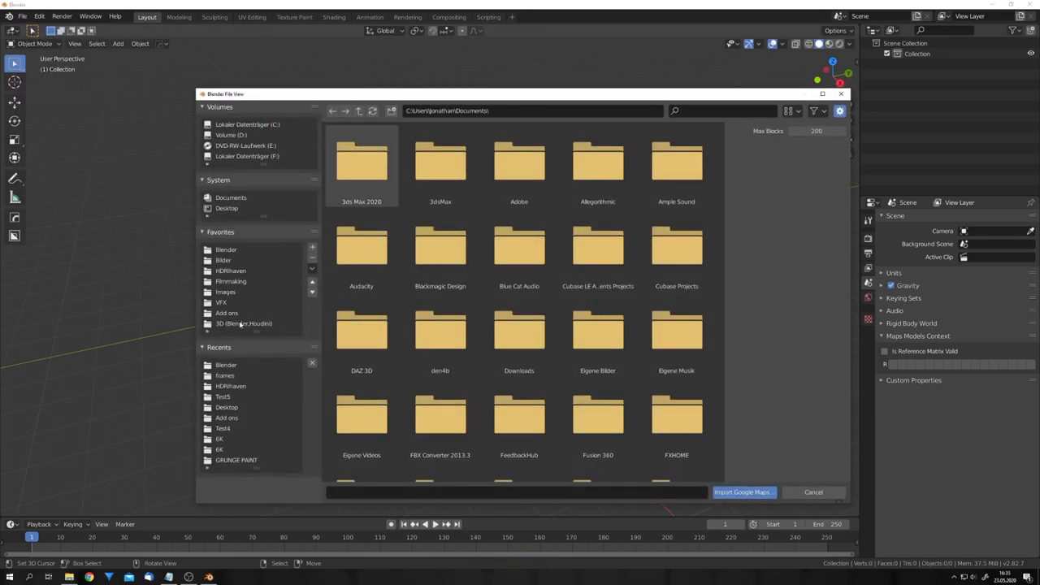
left_click(741, 492)
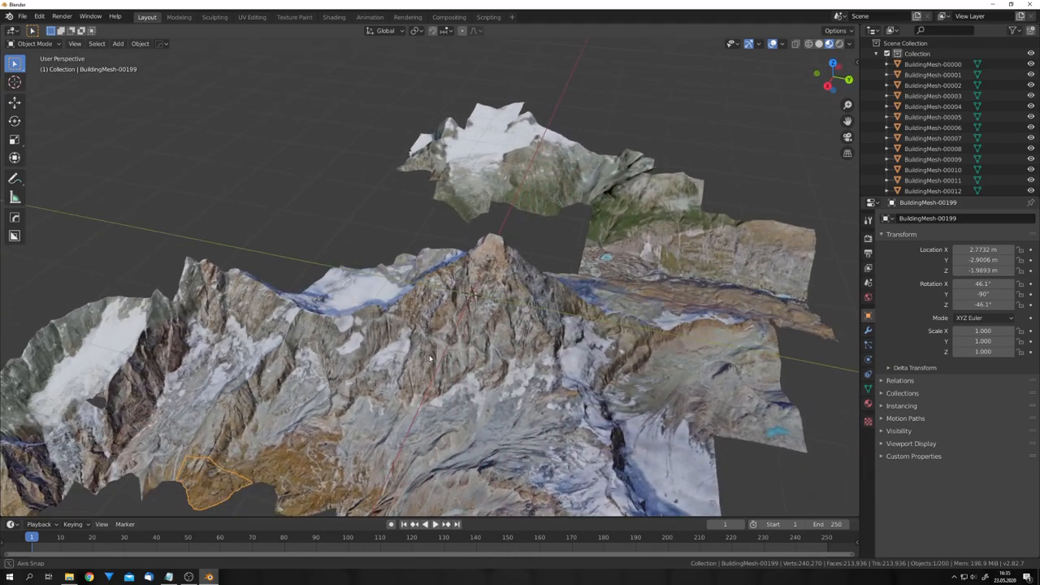
Orbit and zoom out around the imported Matterhorn terrain to inspect its shape.
left_click_drag(431, 358, 487, 369)
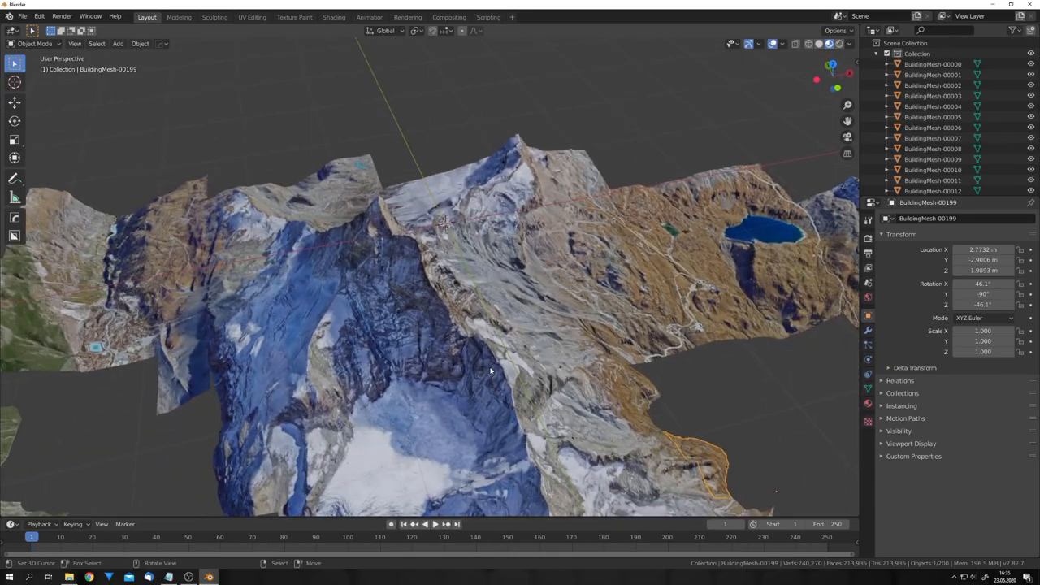
left_click_drag(488, 369, 442, 380)
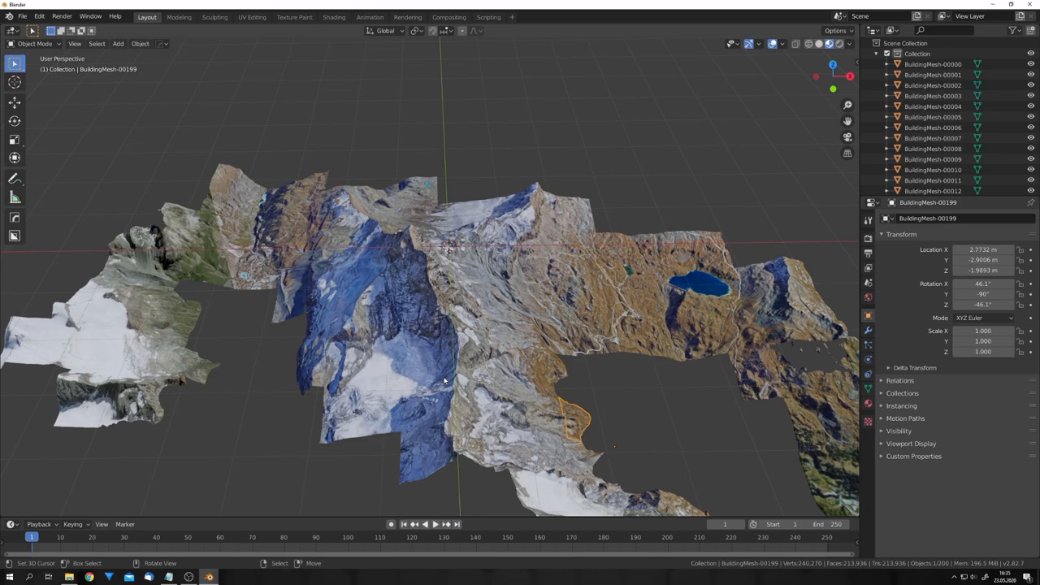
mouse_move(416, 375)
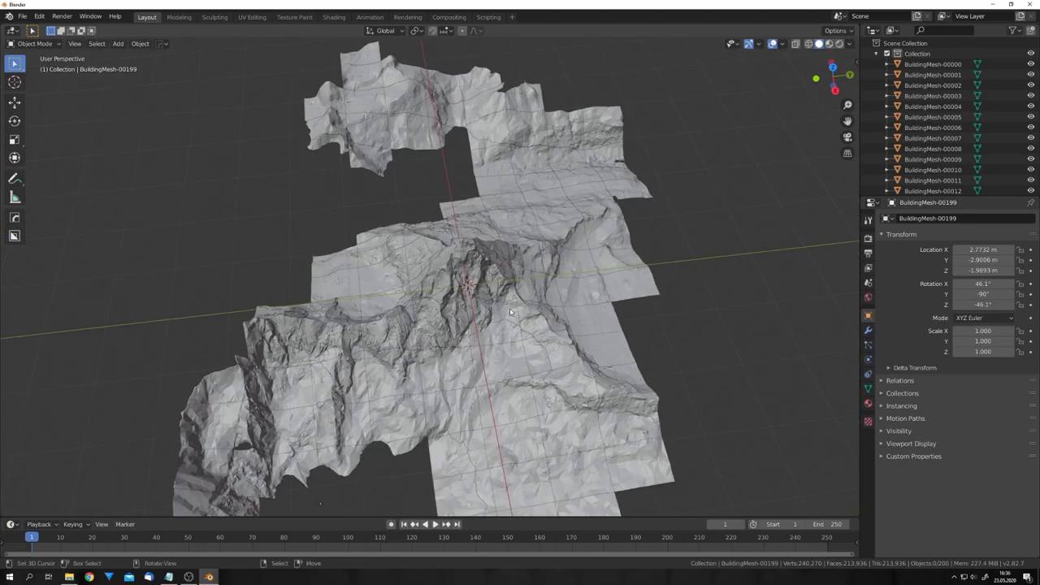
mouse_move(513, 346)
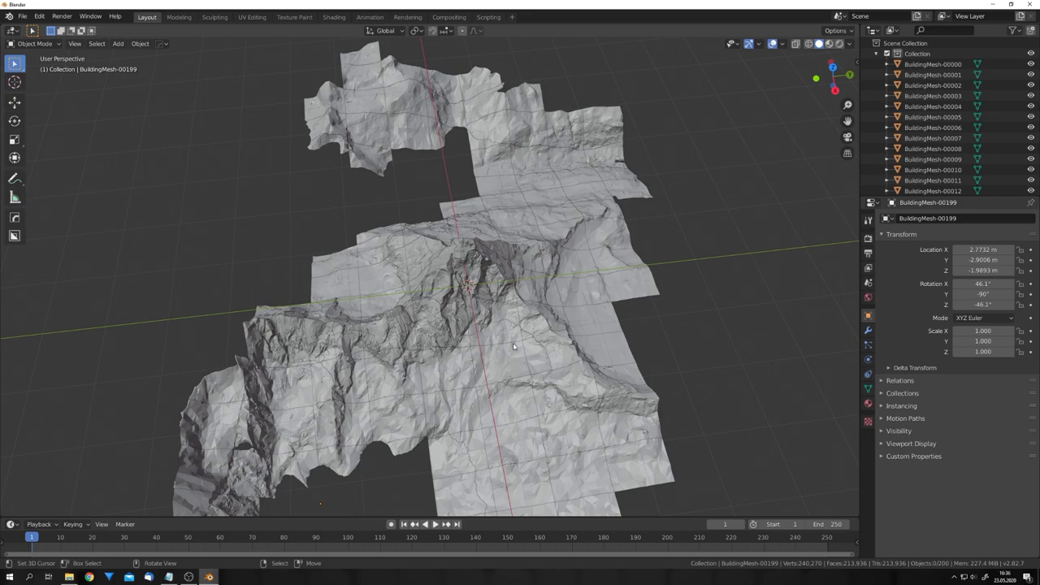
scroll("down", 3)
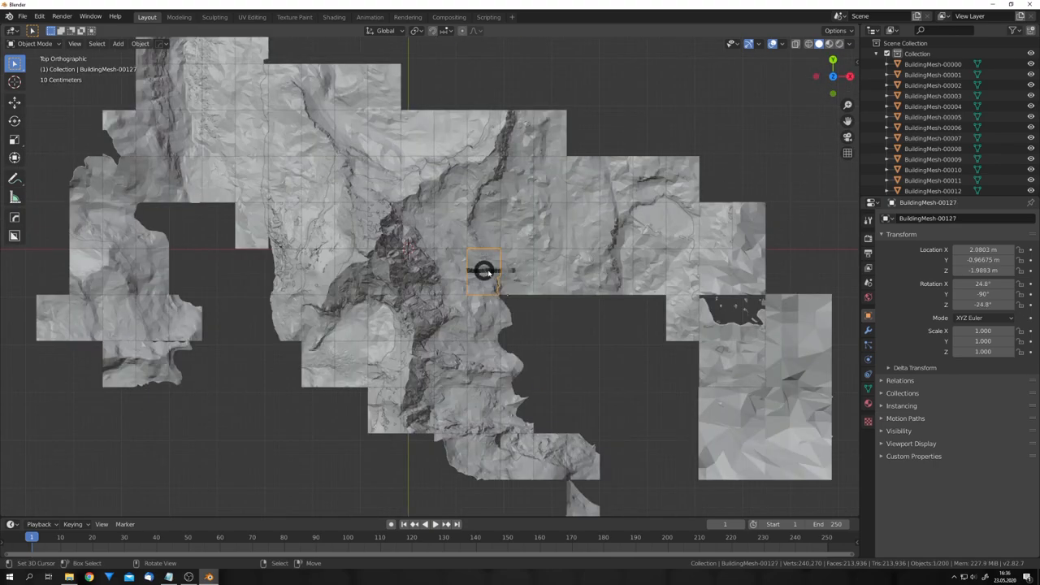
scroll("down", 3)
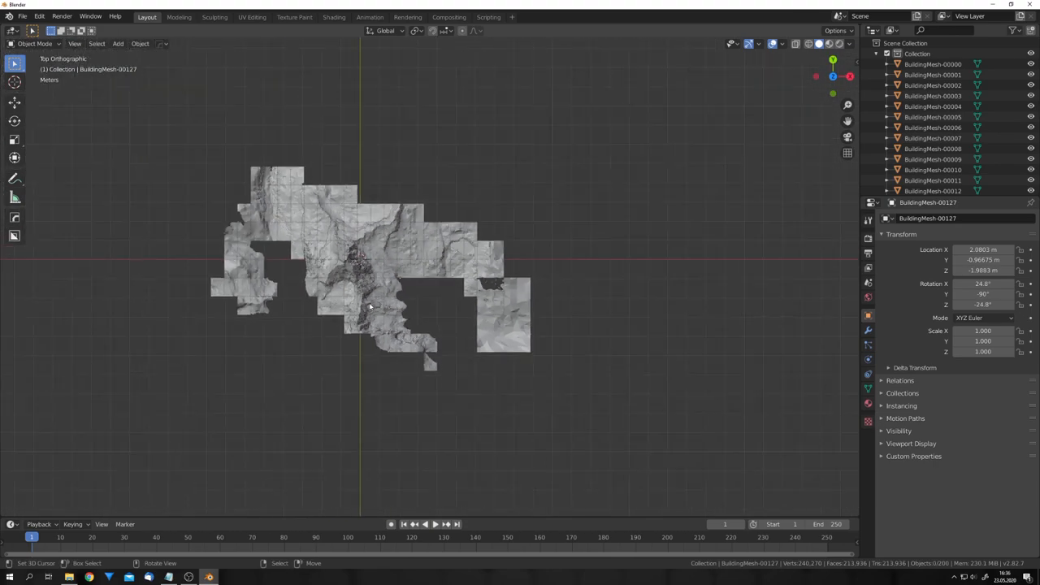
left_click_drag(465, 191, 634, 415)
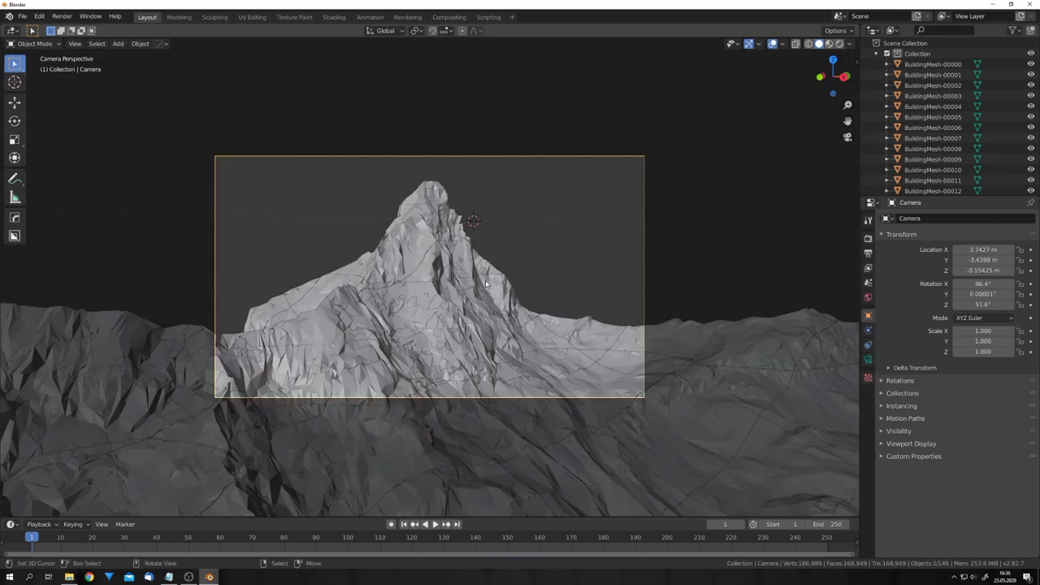
mouse_move(749, 337)
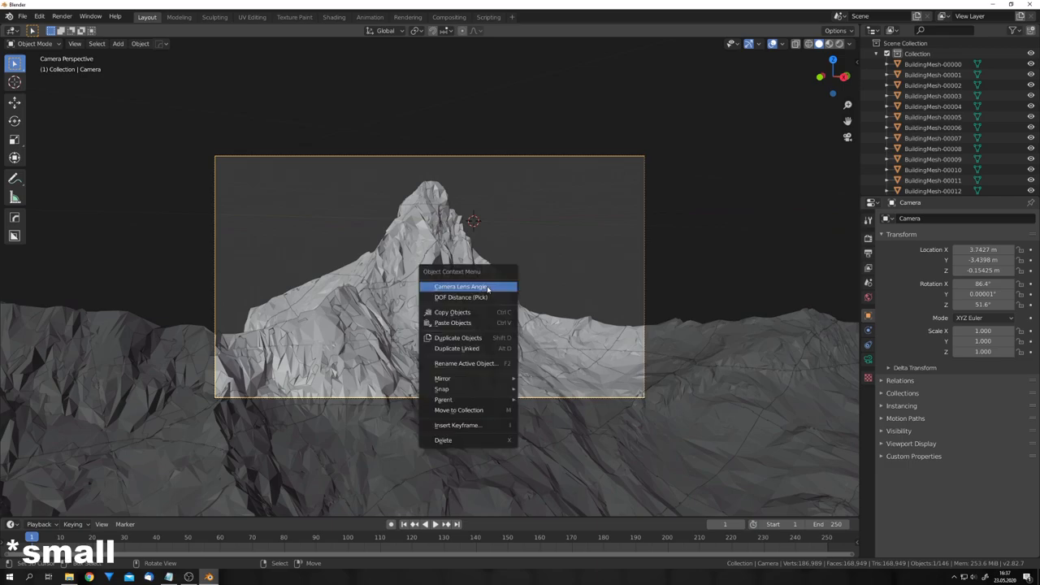
Move the selected BuildingMesh terrain pieces into a new collection with M.
left_click(458, 286)
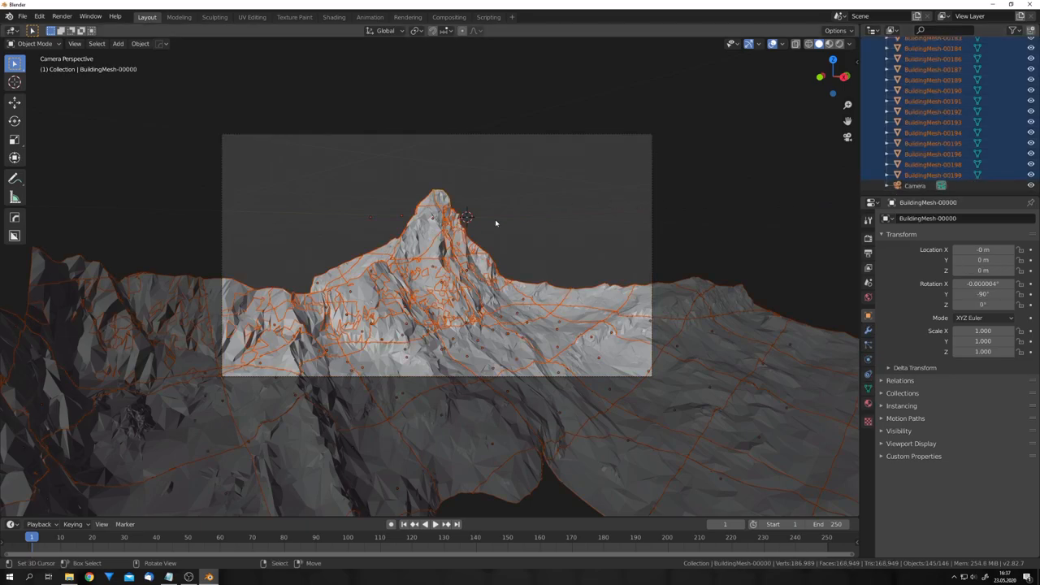
key("m")
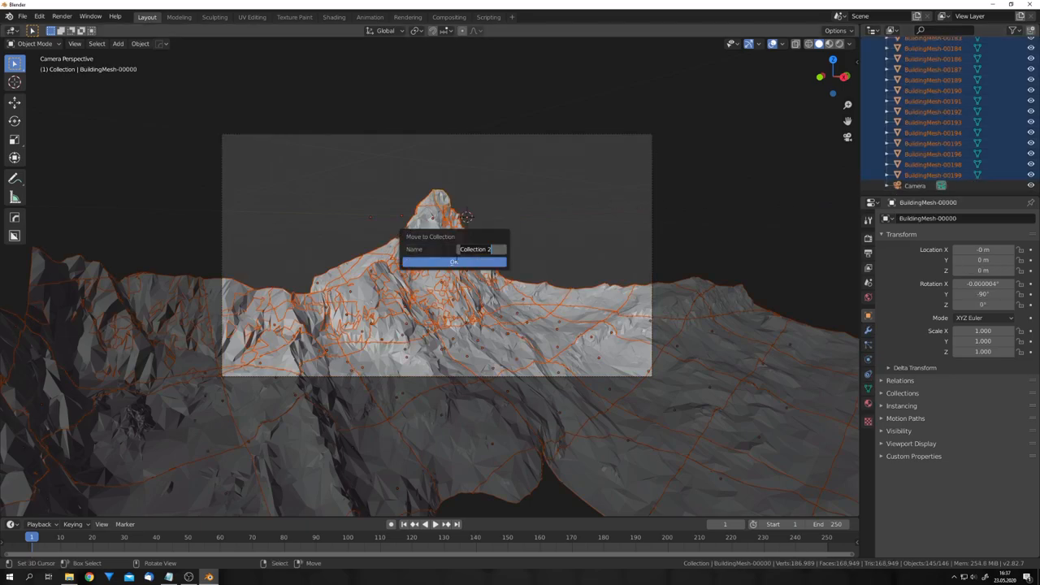
left_click(453, 262)
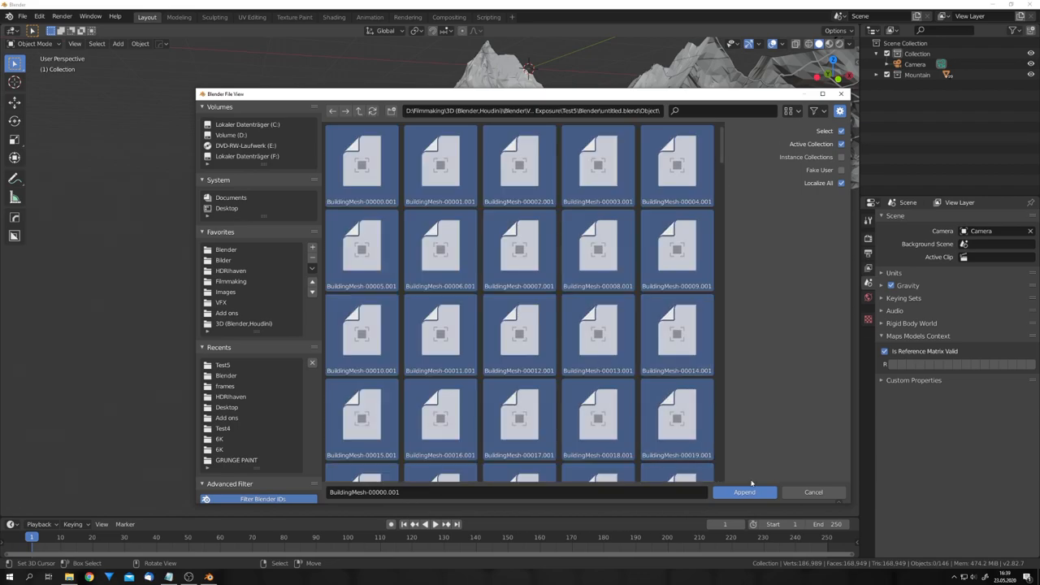
Append the city BuildingMesh objects and place them in a new City collection.
left_click(743, 492)
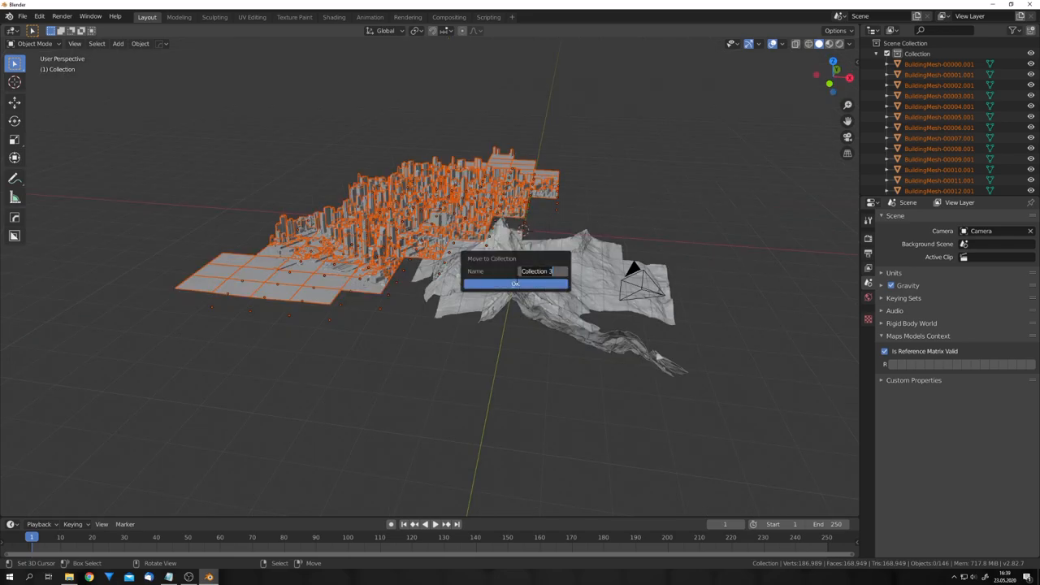
left_click(515, 284)
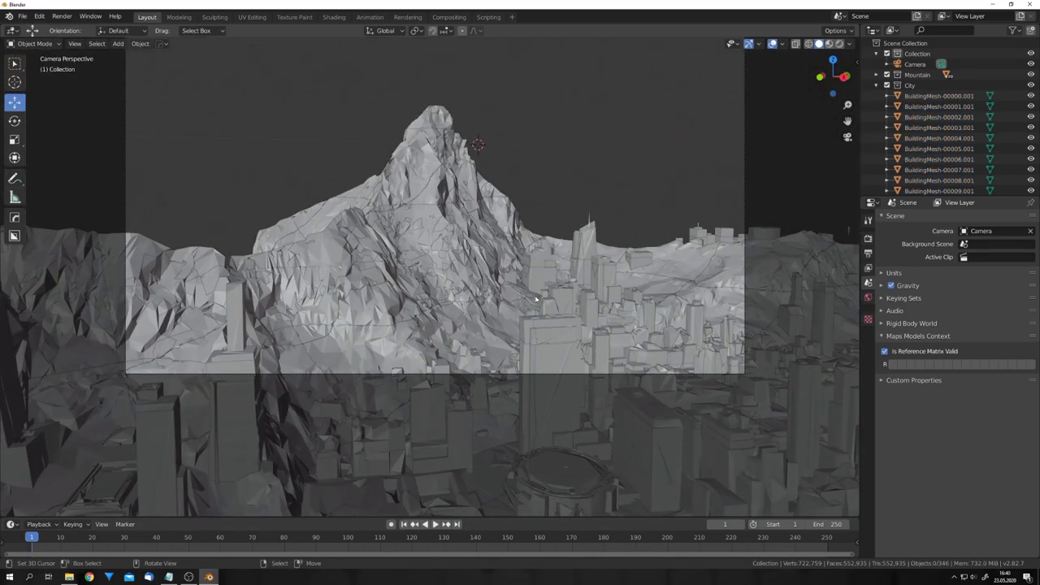
Orbit the textured mountain and skyscrapers, then return to the camera view with Numpad 0.
scroll("down", 3)
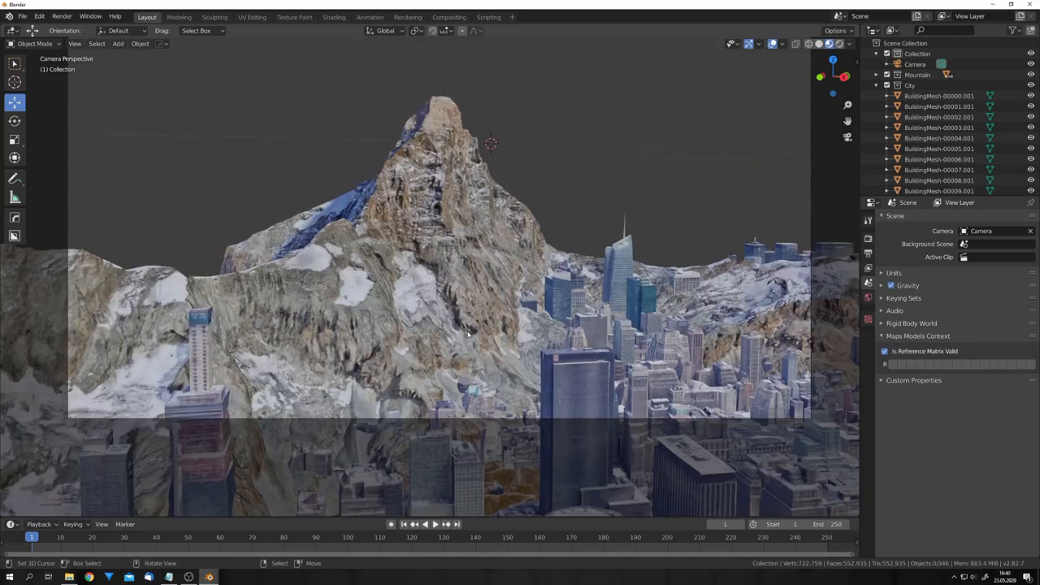
left_click_drag(488, 325, 500, 325)
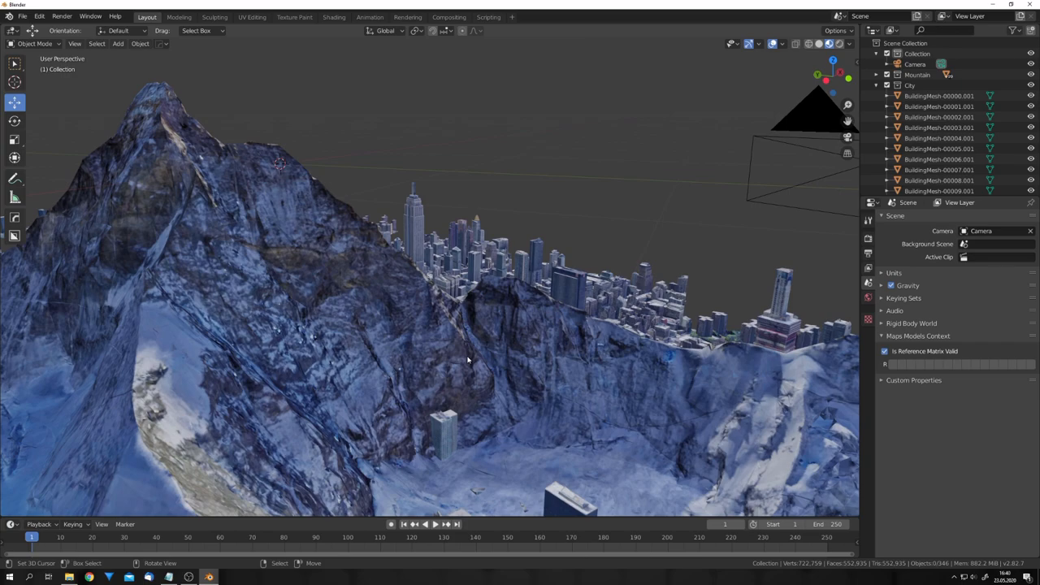
key("KP_0")
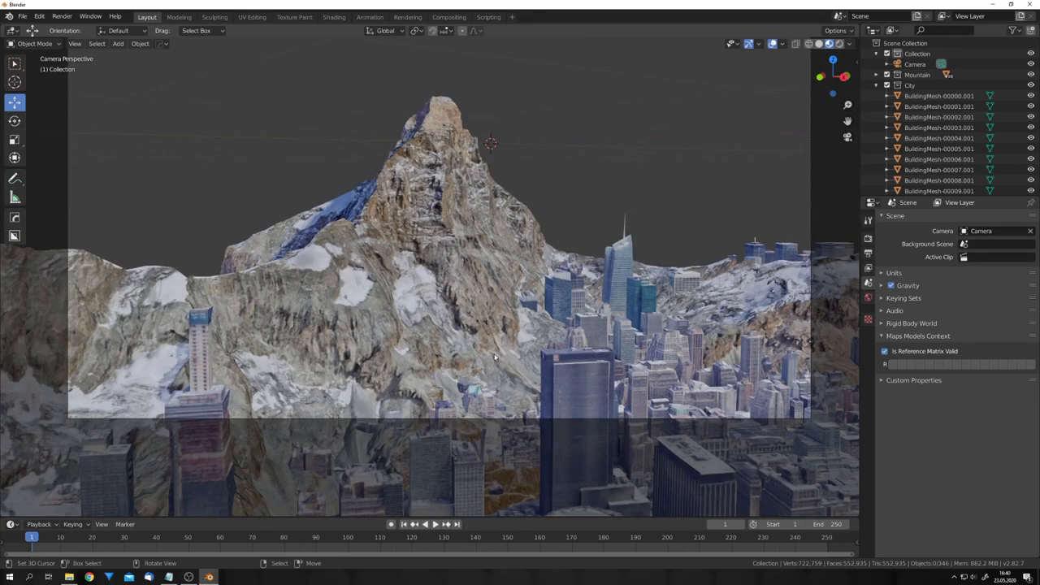
mouse_move(418, 305)
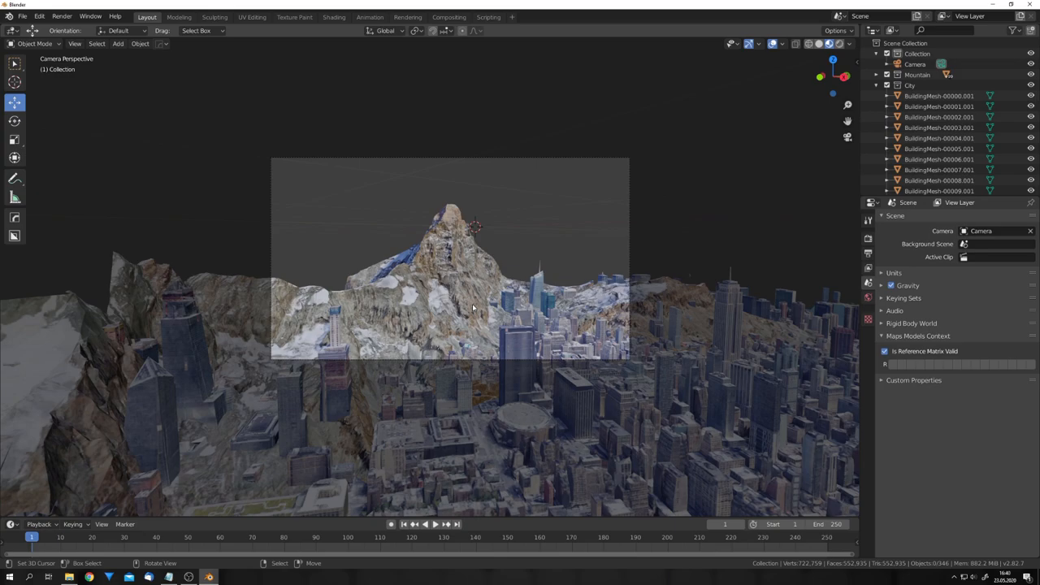
Select the Camera and tick Depth of Field in its camera data properties.
scroll("down", 3)
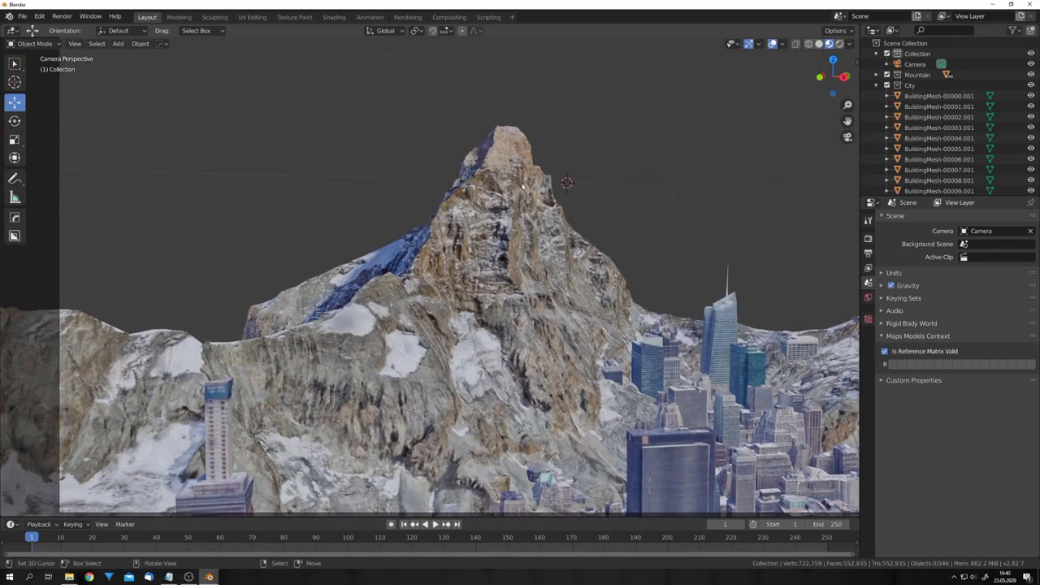
left_click(915, 65)
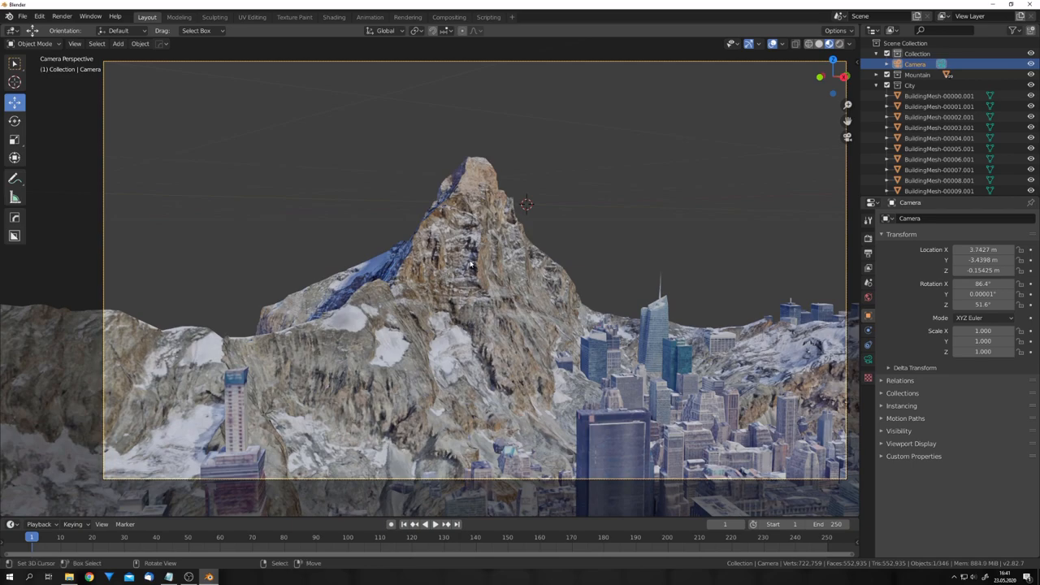
right_click(470, 263)
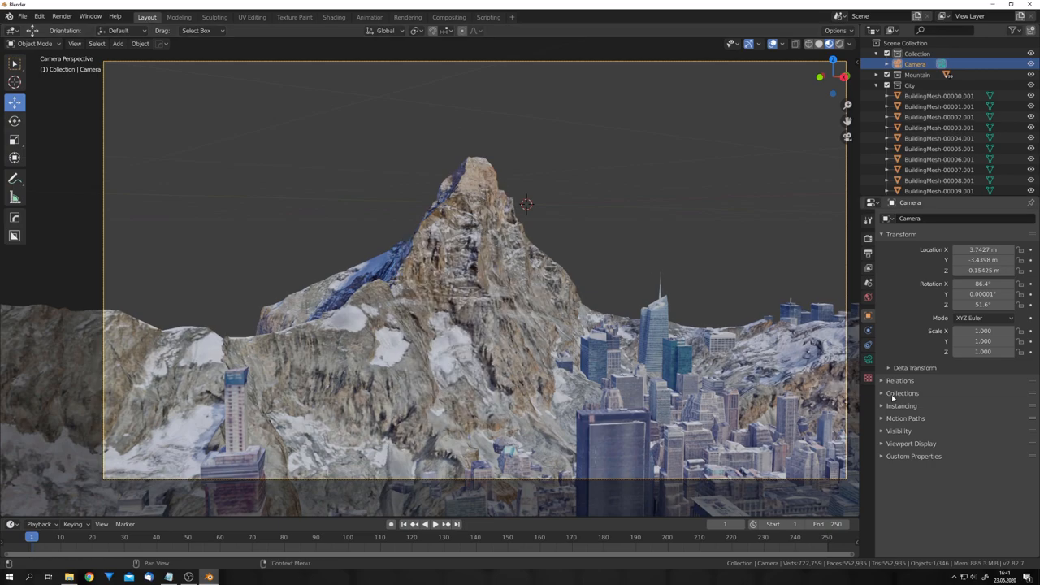
left_click(867, 315)
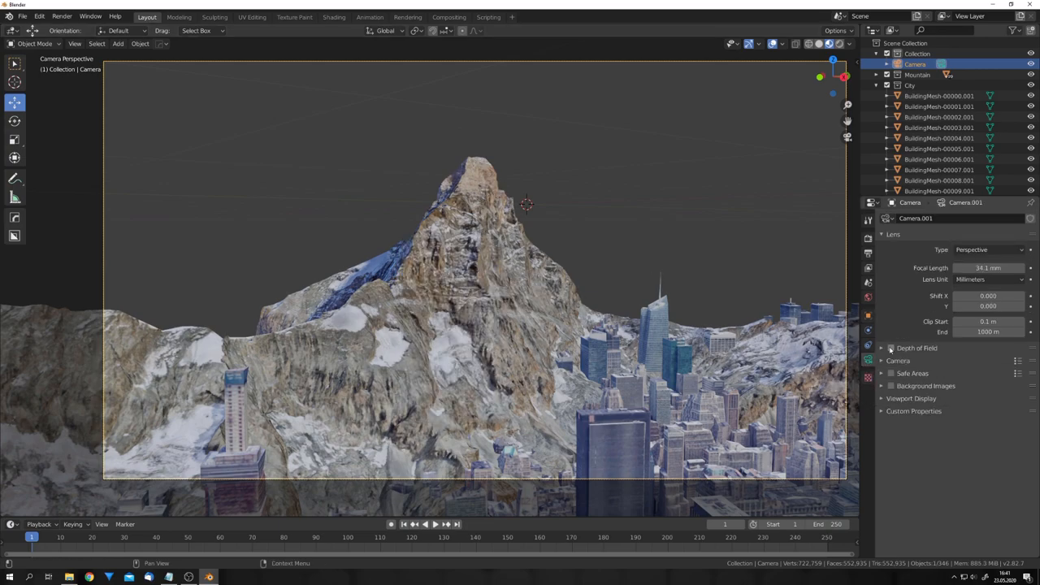
left_click(891, 348)
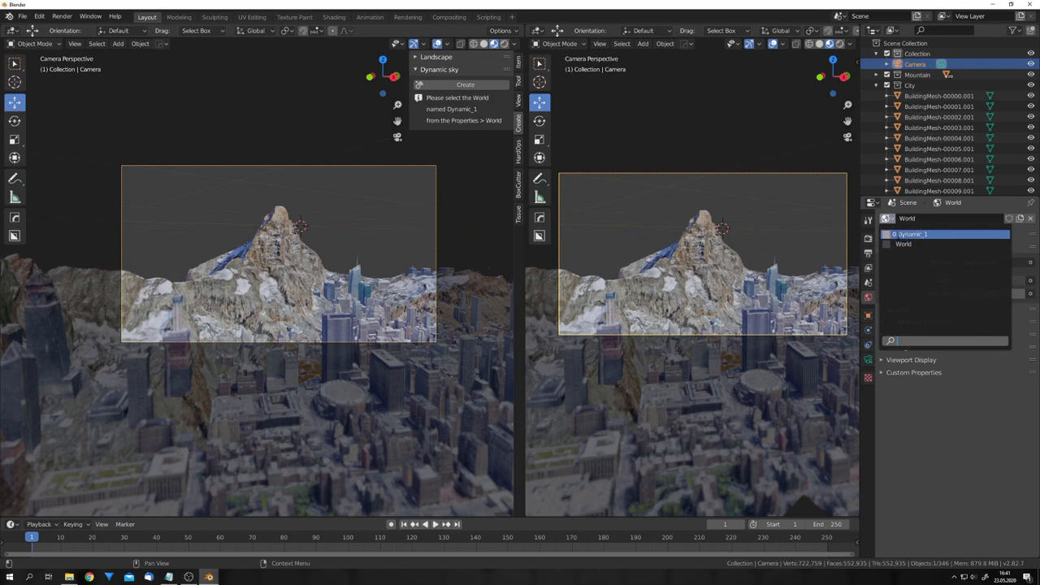
Pick Dynamic_1 from the World browse dropdown as the scene's world.
left_click(464, 85)
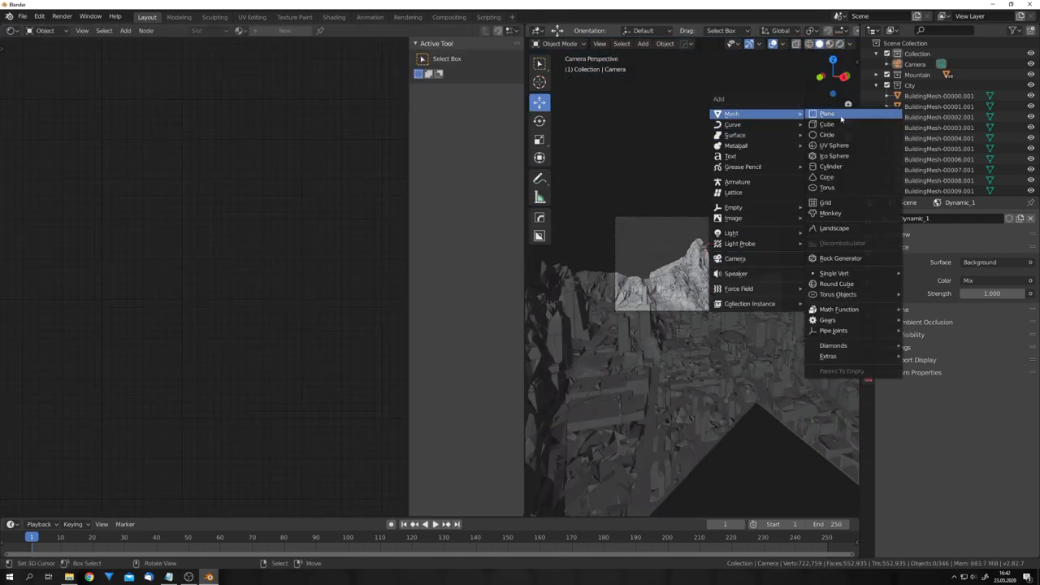
Add a cube enclosing the scene and give it a Principled Volume shader found by searching 'vol'.
left_click(826, 124)
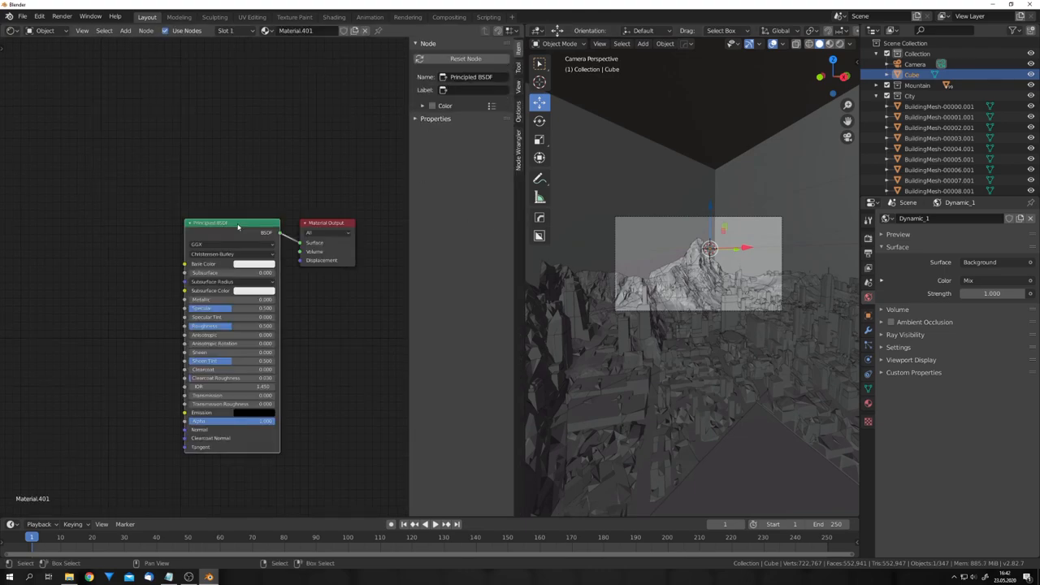
type("vol")
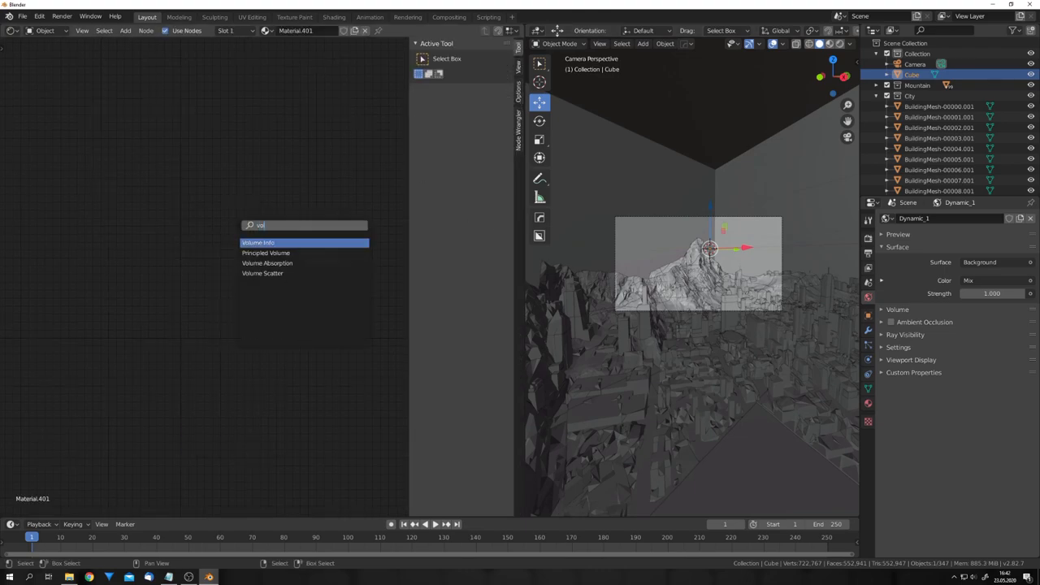
left_click(266, 252)
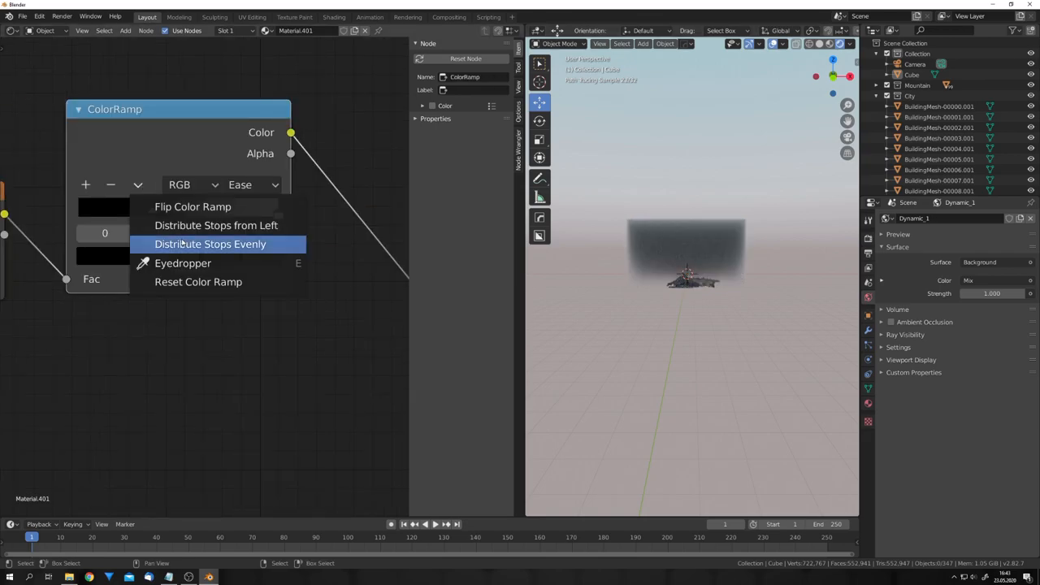
Slide the ColorRamp's black stop to about 0.52 and set the white stop's Value to 2.
left_click(209, 244)
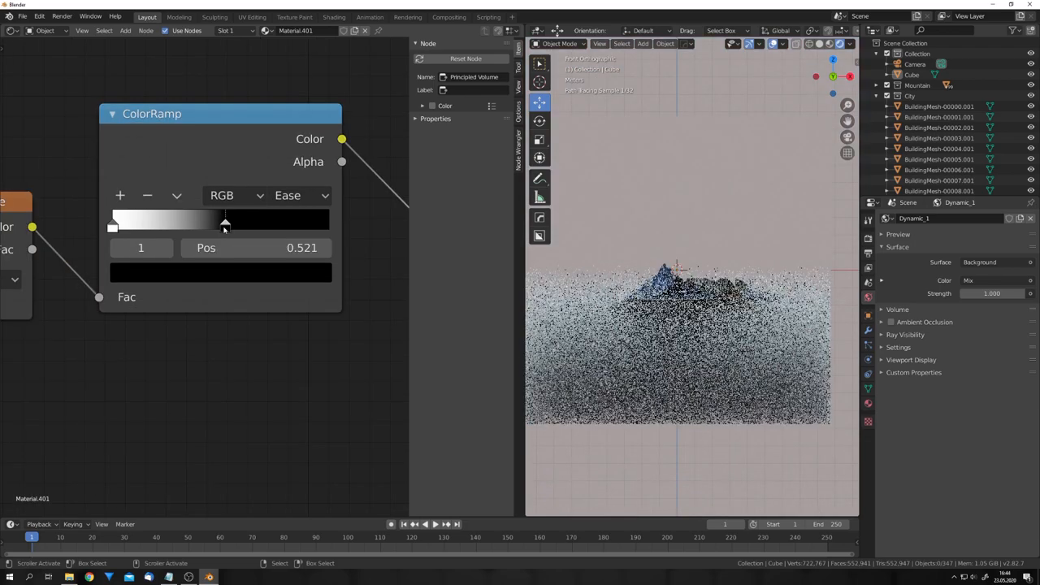
left_click_drag(225, 225, 220, 225)
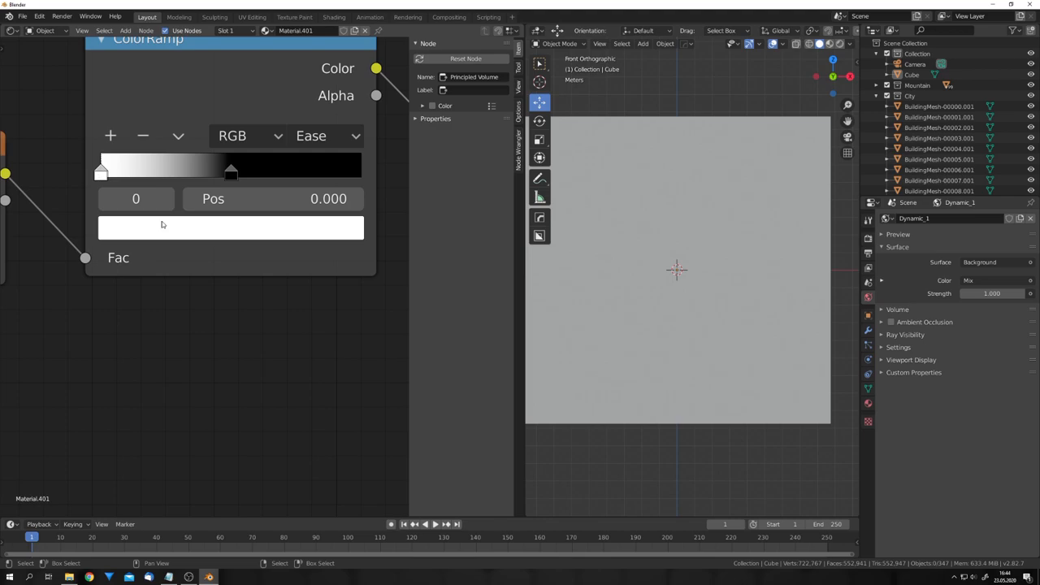
left_click(230, 227)
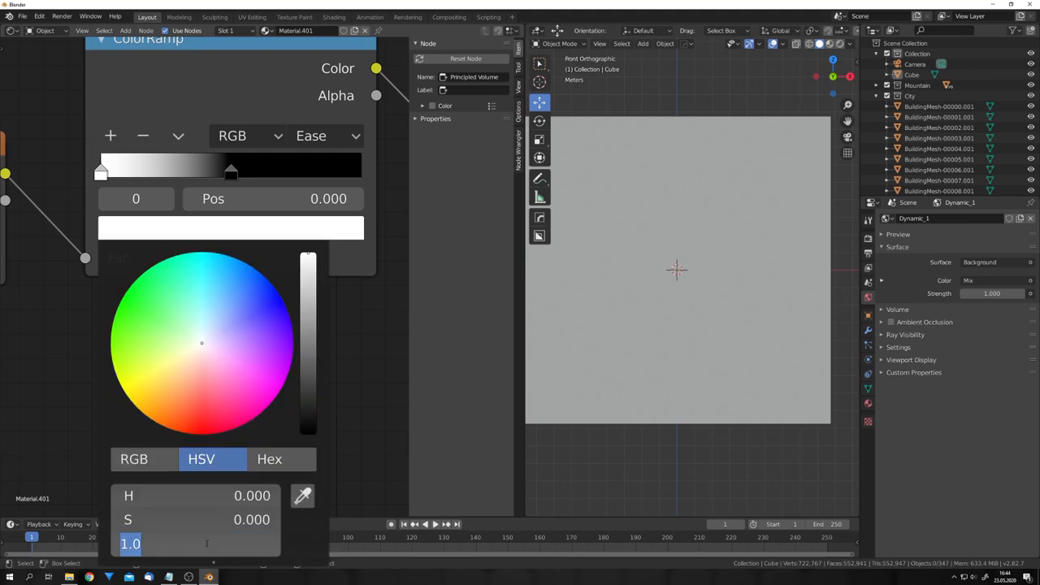
type("2")
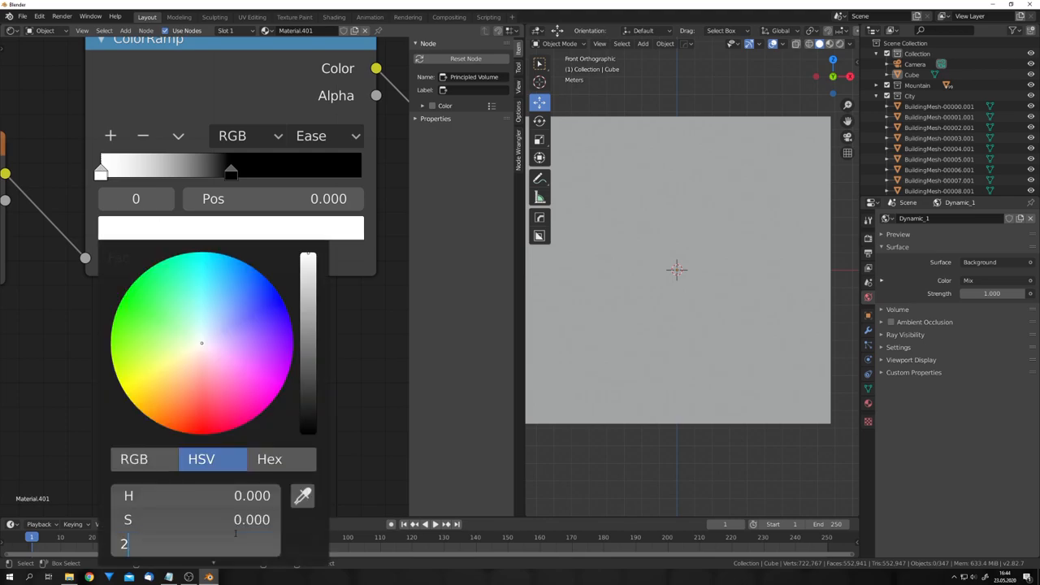
left_click(341, 326)
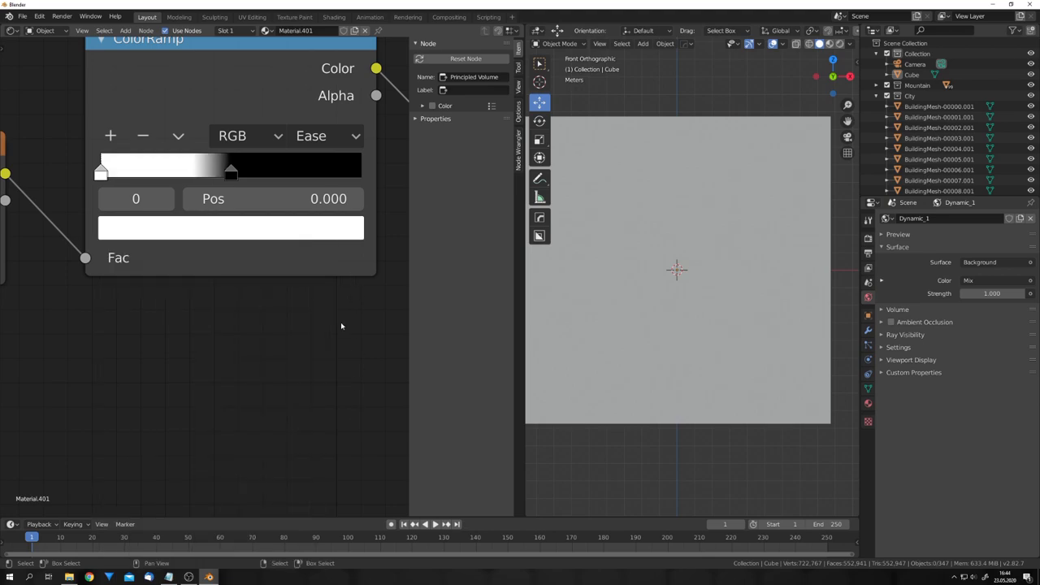